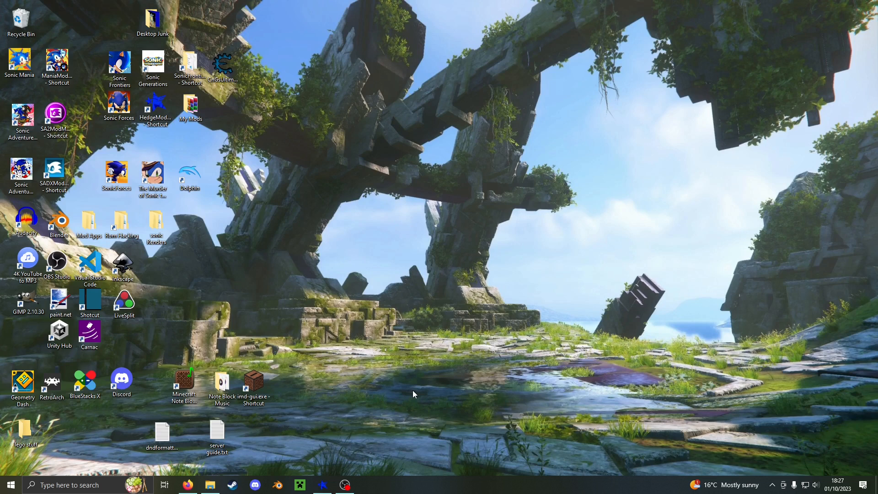
- Launch Hedge Mod Manager and open the Mod Tutorial 2 containing folder on disk
left_click(321, 485)
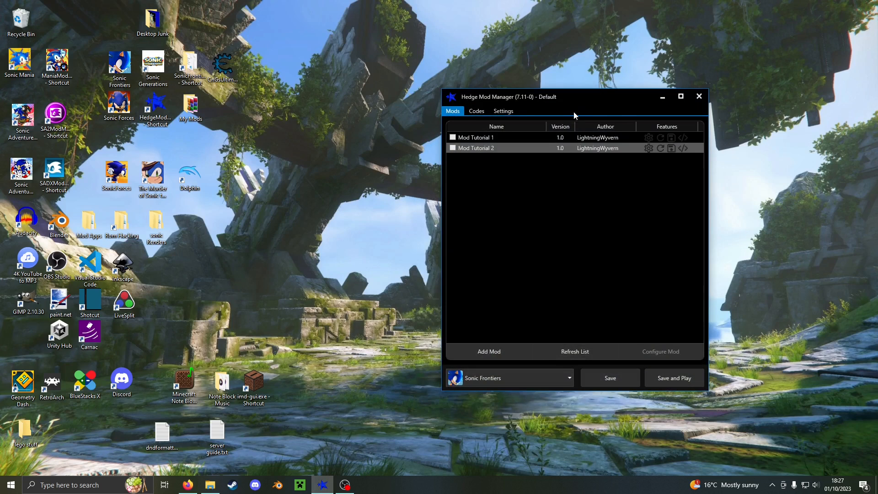
left_click_drag(574, 96, 464, 94)
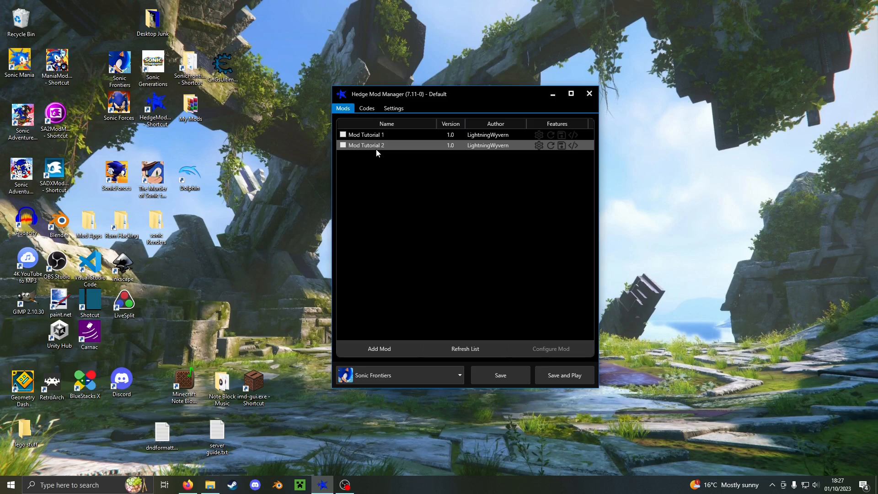
right_click(366, 145)
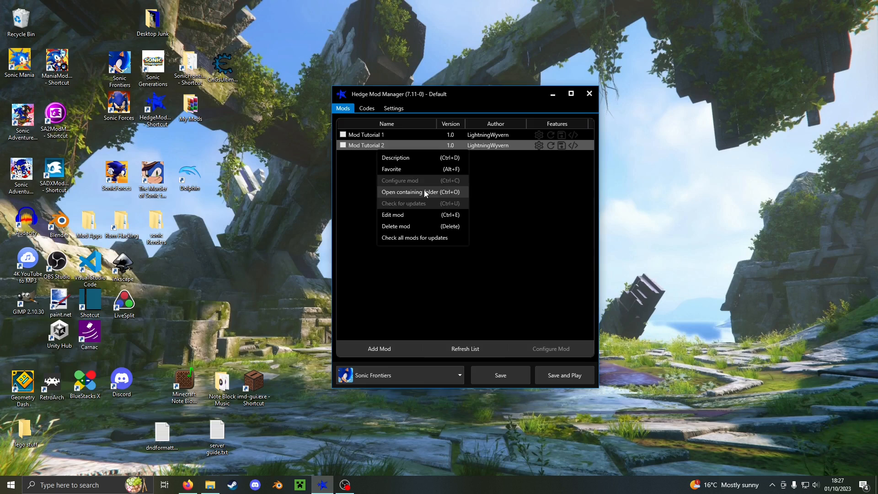
left_click(410, 191)
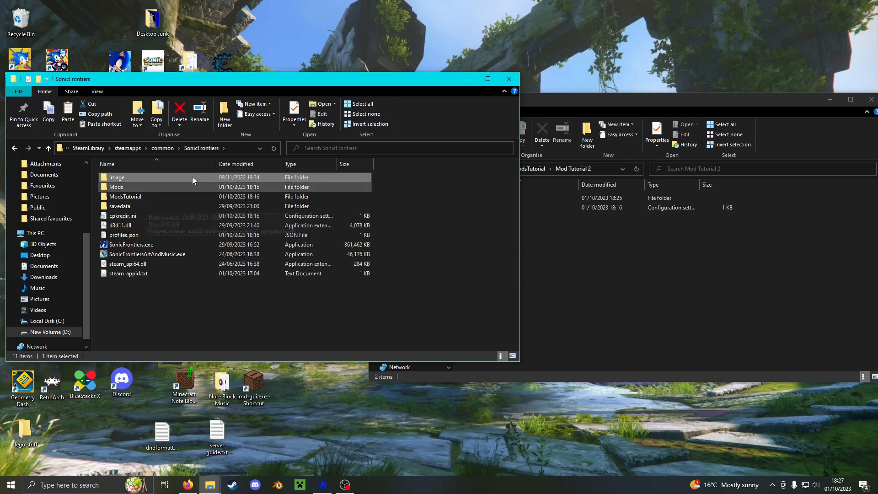
- Browse the game files into image\x64\raw\character and select playercommon.pac
double_click(117, 176)
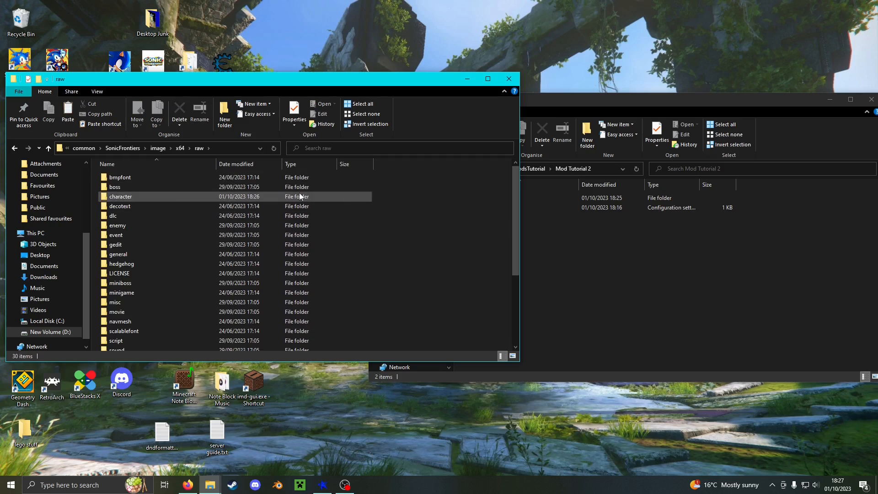
double_click(121, 196)
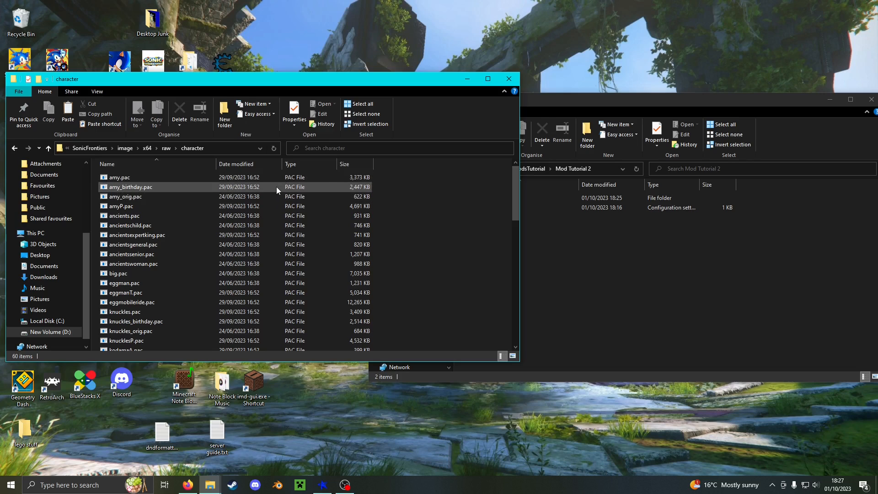
scroll("down", 3)
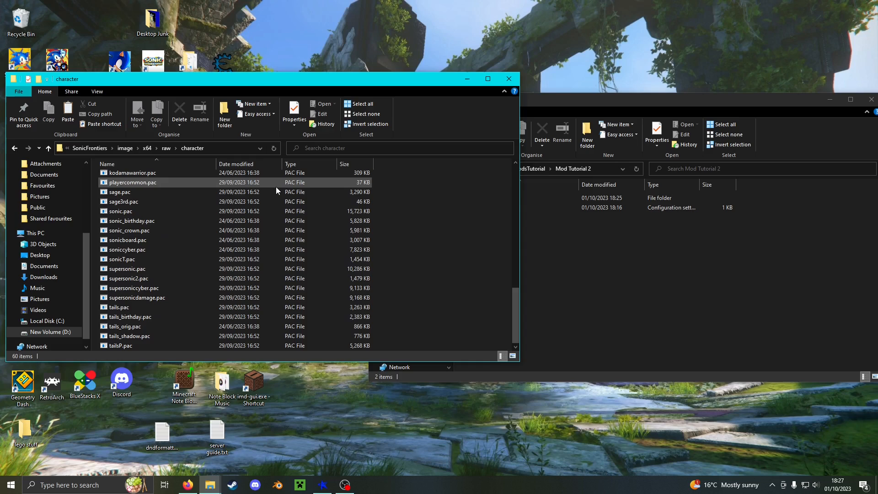
left_click(119, 191)
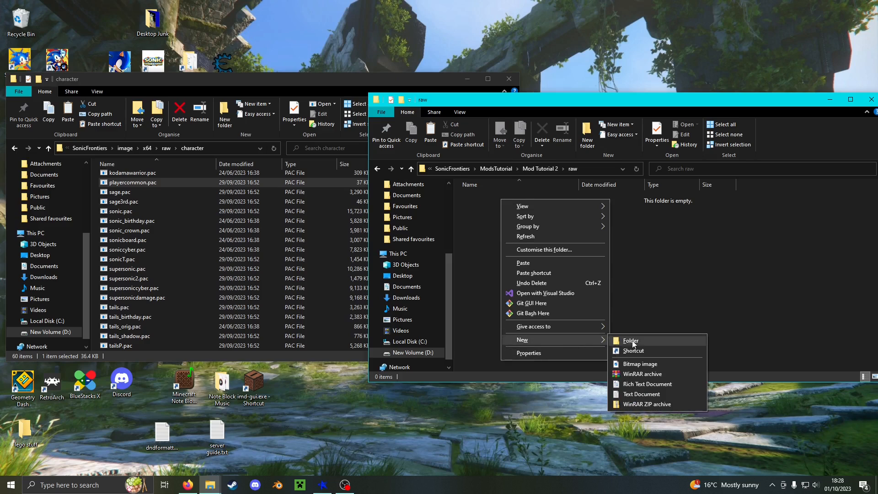
- Create the character folder with playercommon.pac unpacked and select player_common.rfl inside it
left_click(630, 341)
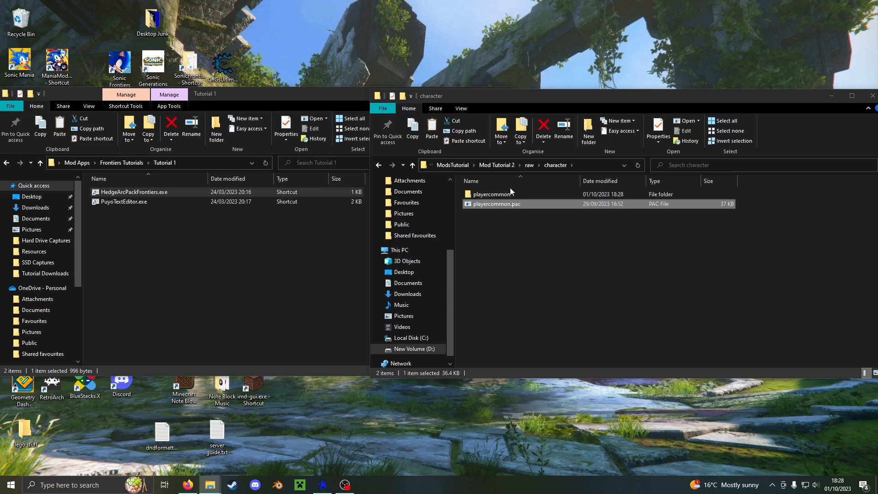
double_click(495, 194)
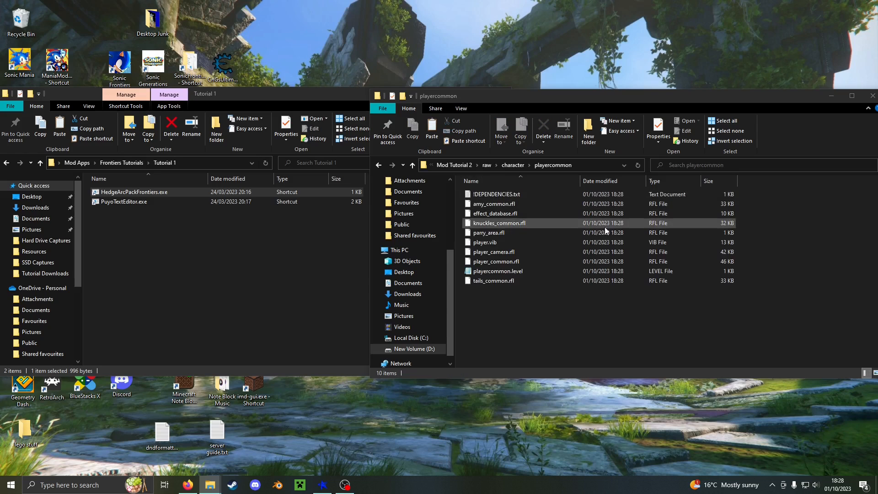
left_click(494, 260)
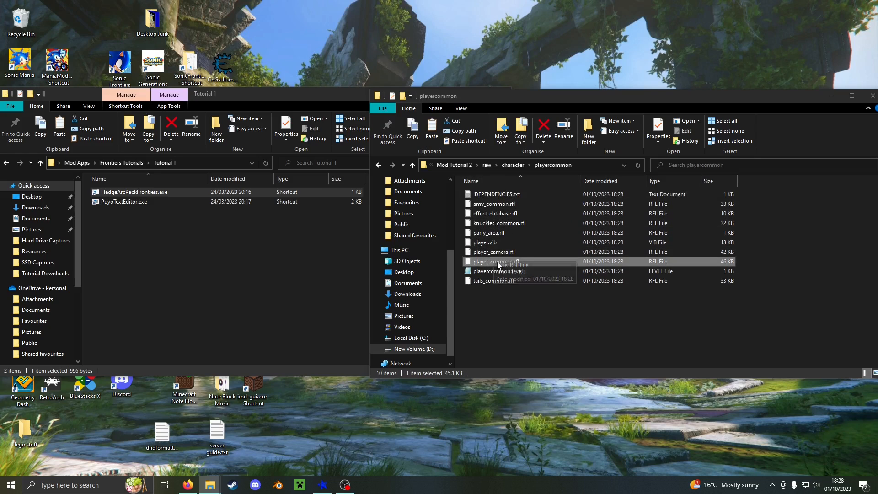
mouse_move(496, 261)
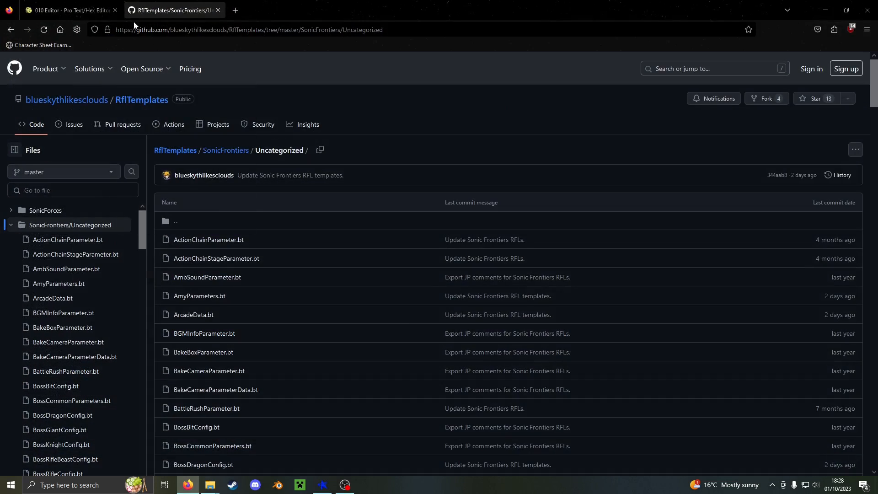
- Download the 010 Editor installer from SweetScape and accept the licence to install it
left_click(66, 10)
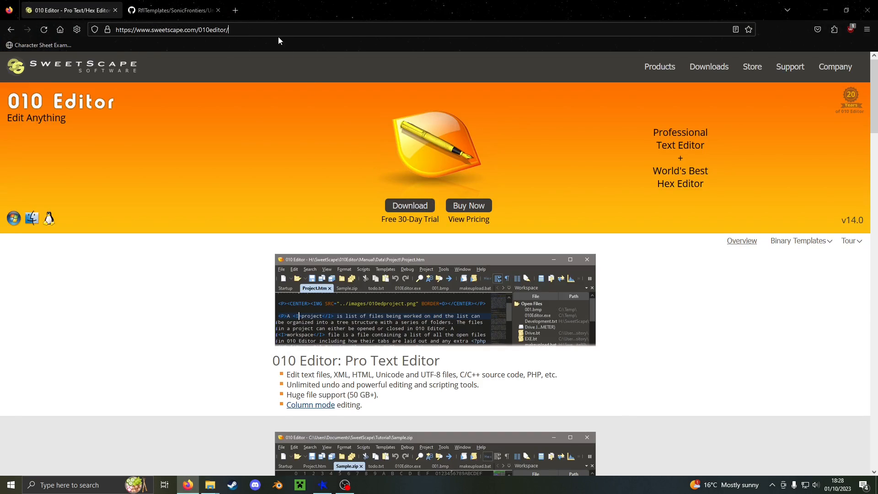
left_click(410, 206)
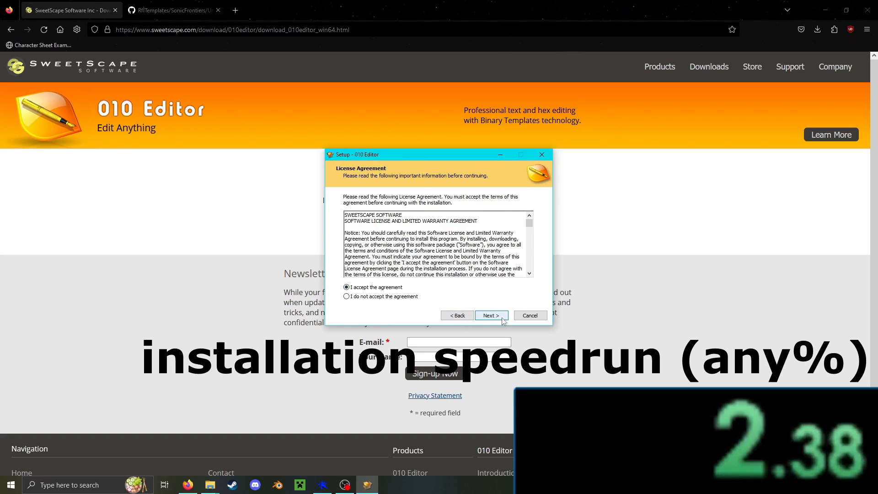
left_click(490, 315)
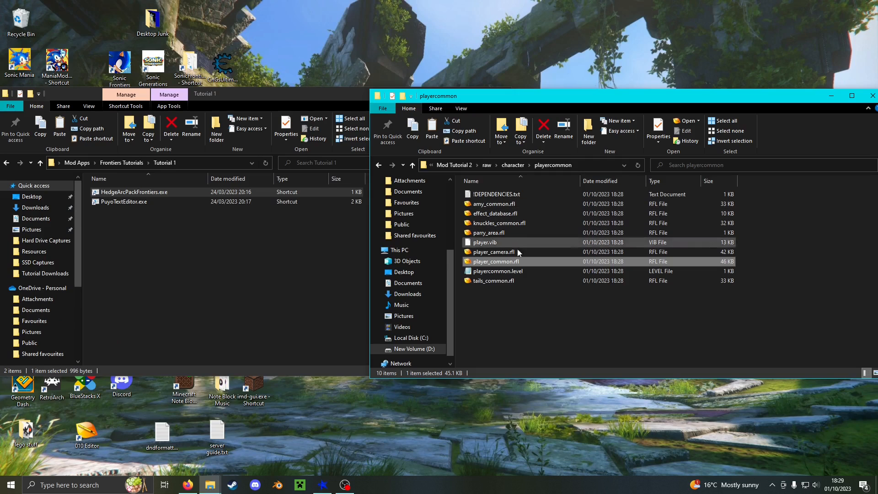
- Open player_common.rfl with 010 Editor via Open with and bring up the Templates menu
right_click(495, 260)
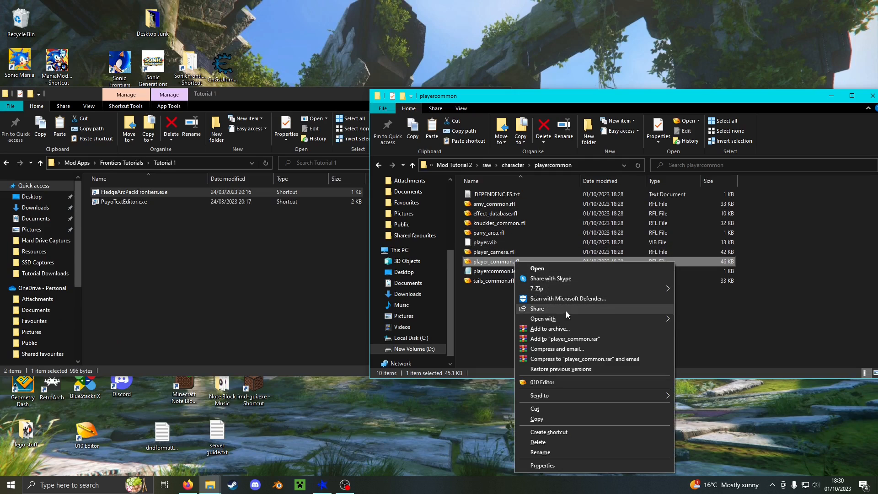
mouse_move(542, 318)
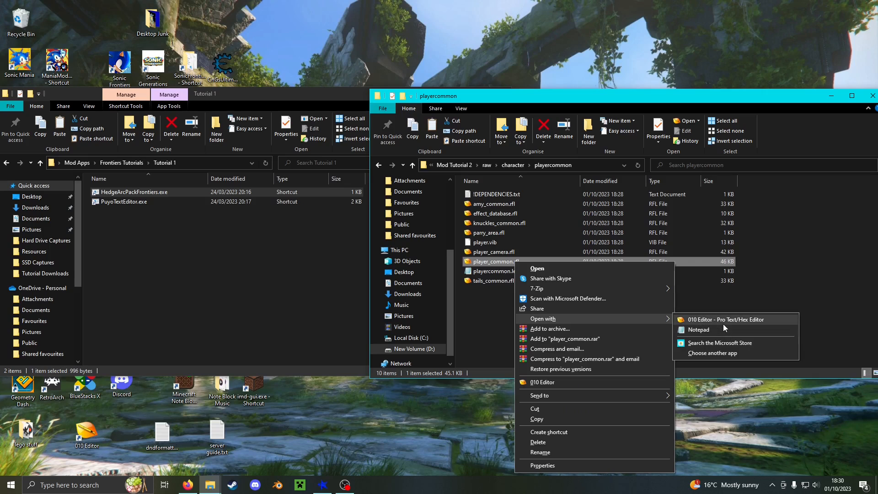
left_click(713, 353)
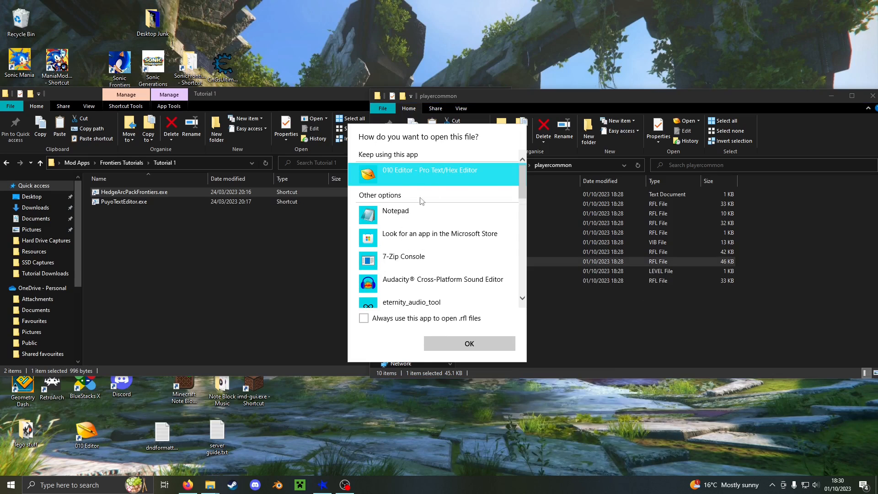
left_click(469, 343)
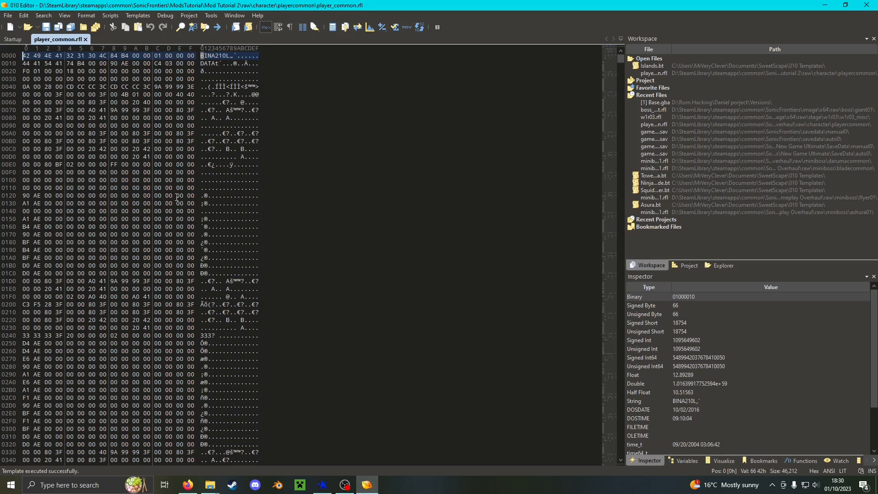
left_click(137, 16)
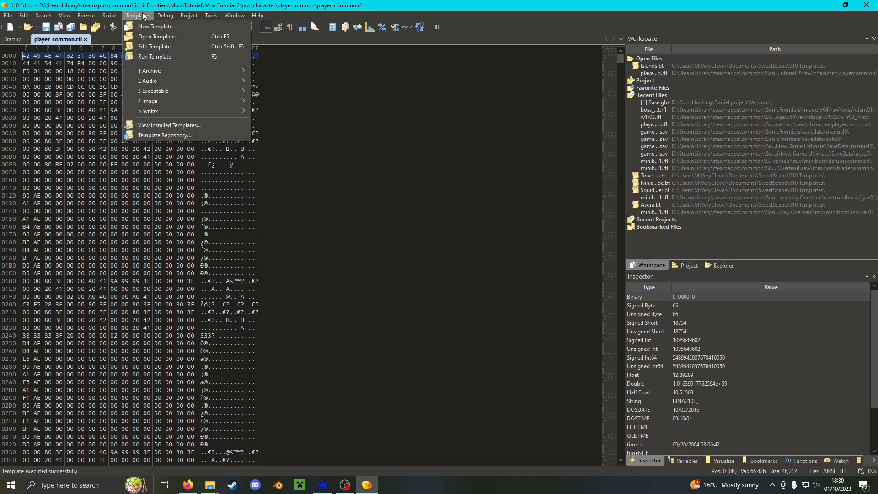
mouse_move(156, 27)
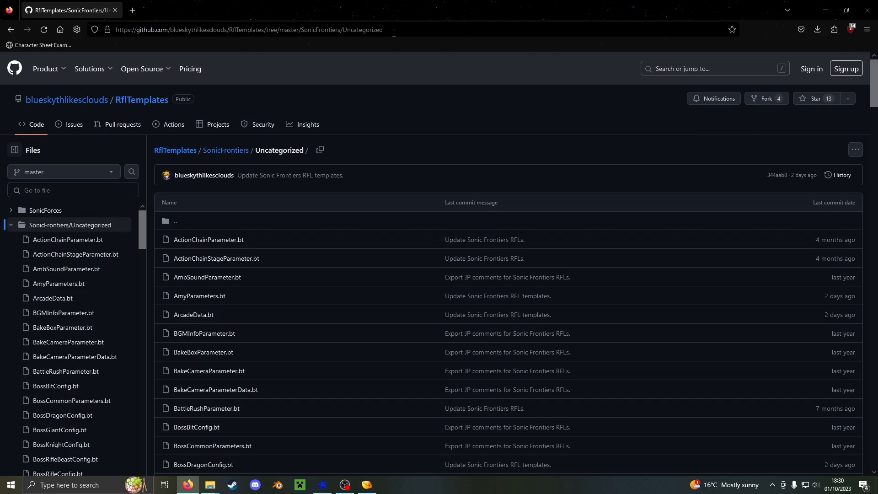
mouse_move(258, 244)
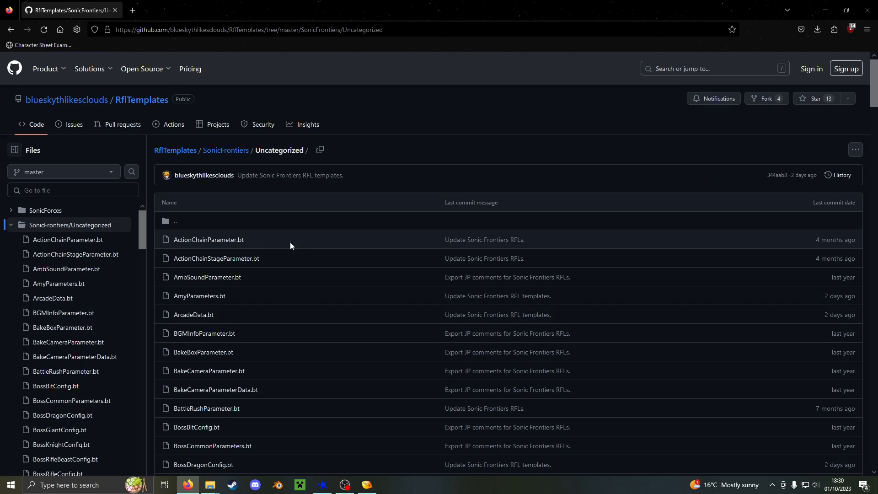
- Open SonicParameters.bt from the RflTemplates SonicFrontiers/Uncategorized GitHub page
scroll("down", 3)
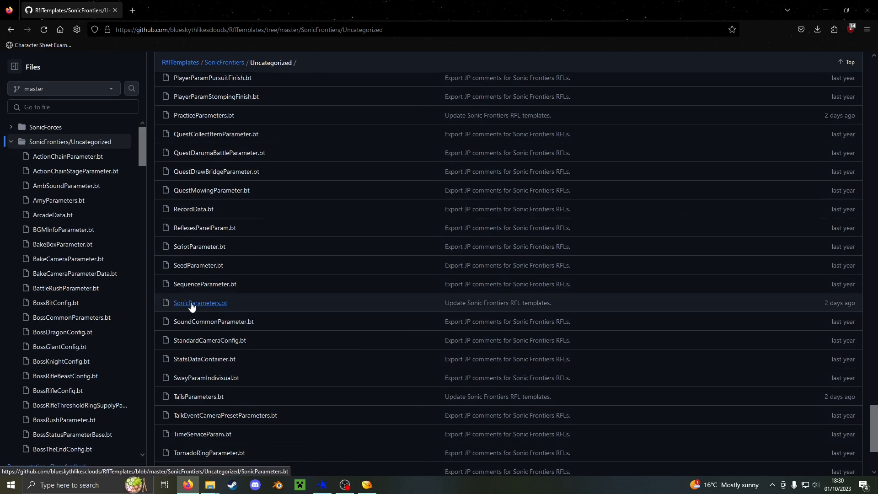
left_click(201, 303)
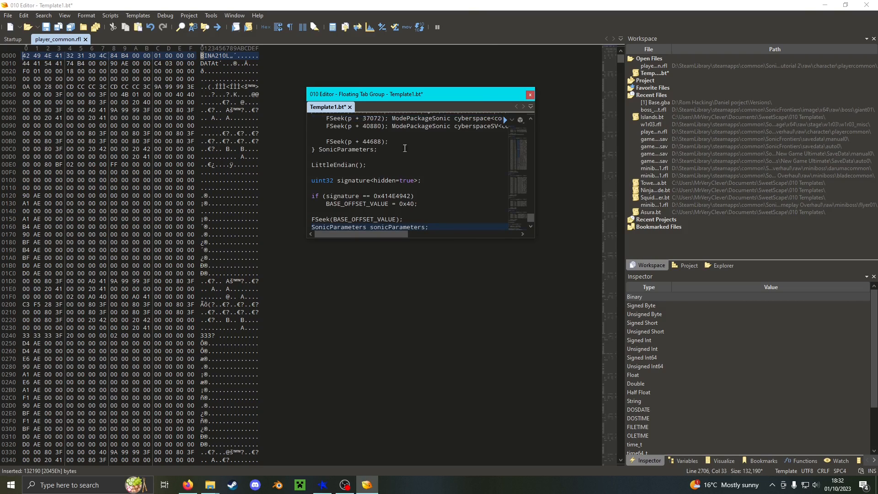
- Save the template as Physics.bt in the 010 Templates folder, replacing the existing copy
left_click(360, 242)
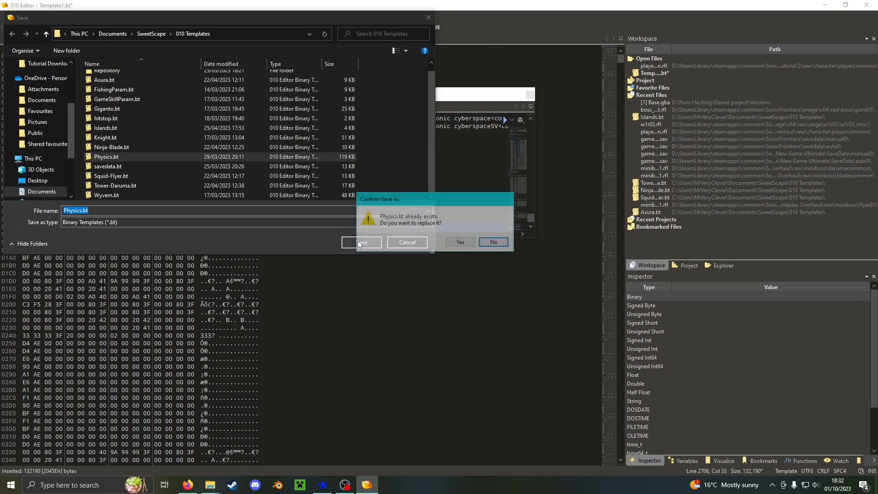
left_click(459, 242)
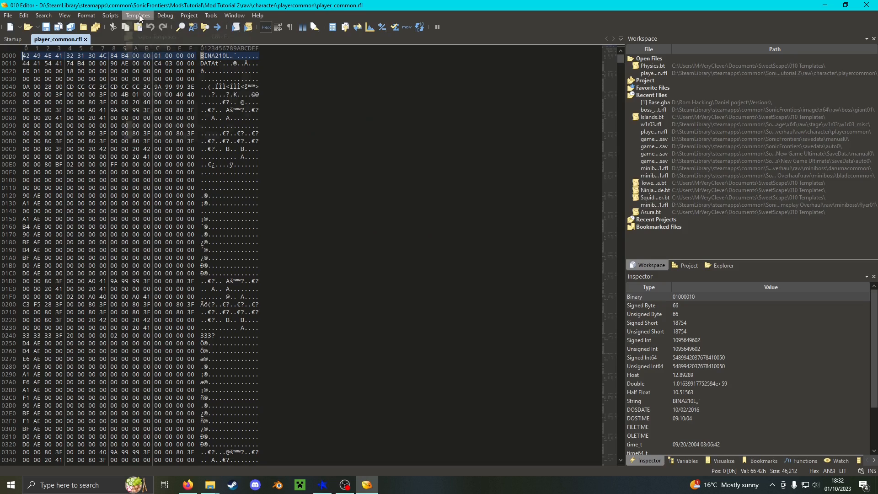
- Run Physics.bt and expand sonicParameters > forwardView > modePackage down to the jump parameters
left_click(137, 16)
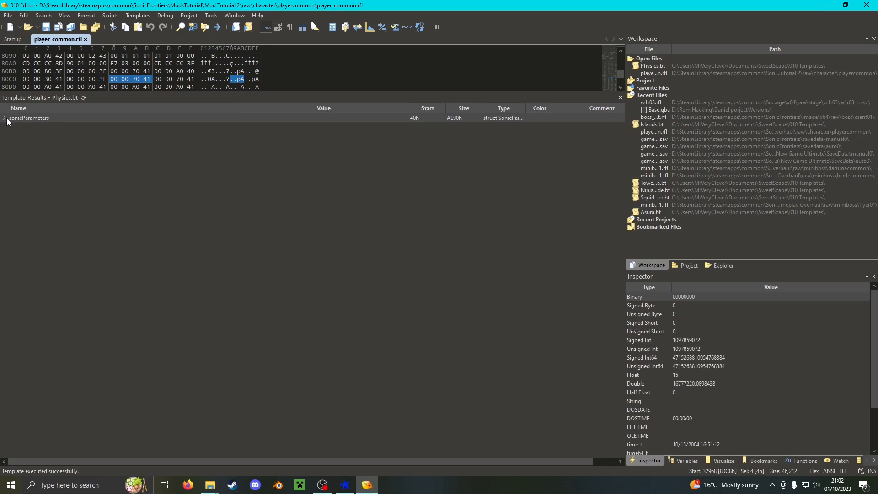
left_click(5, 118)
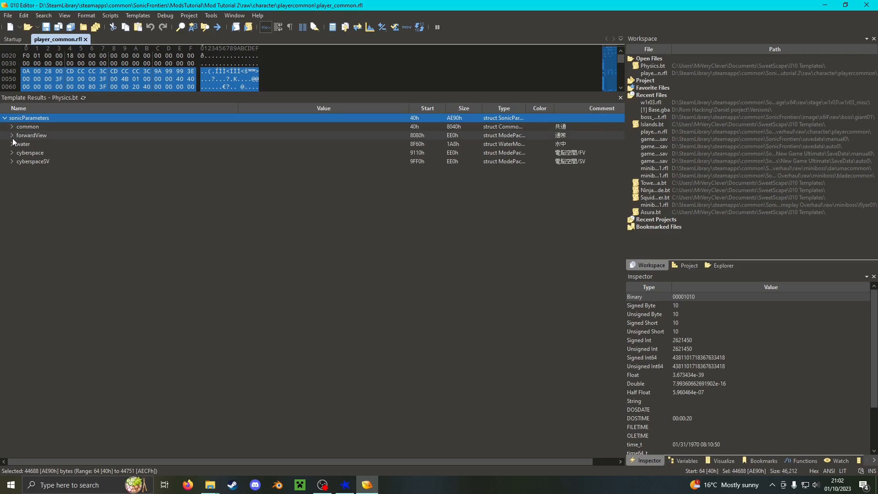
left_click(12, 135)
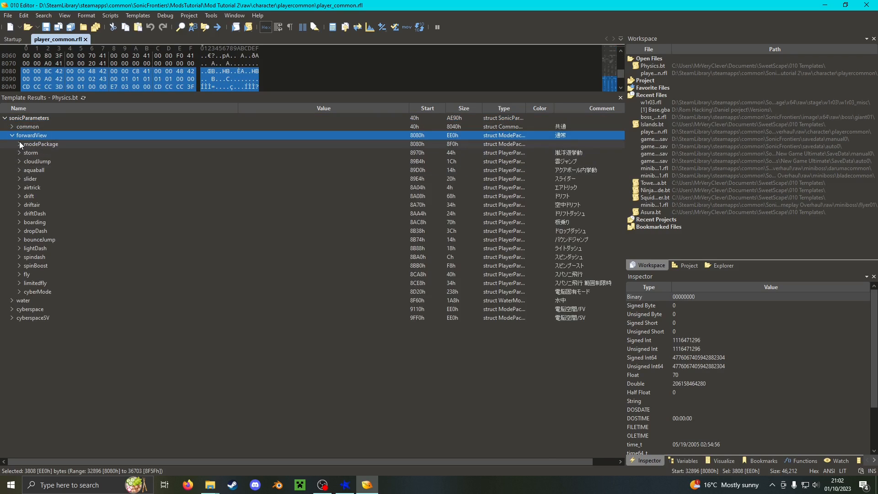
mouse_move(20, 256)
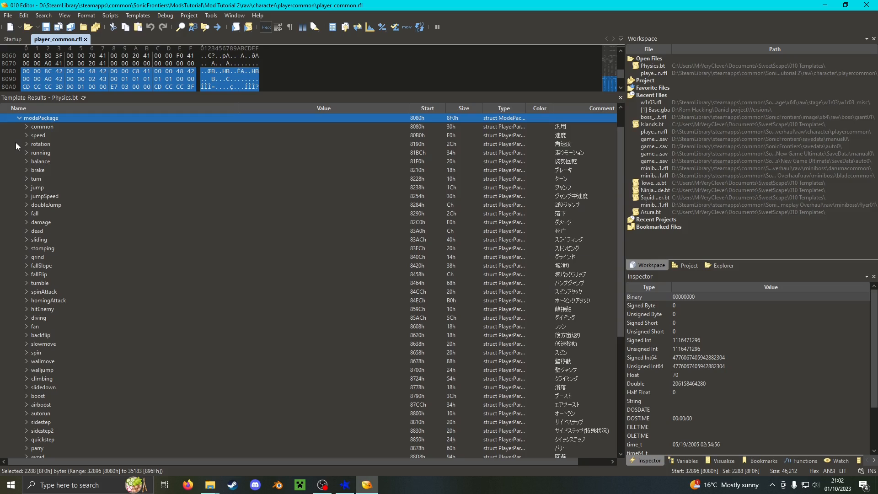
left_click(27, 187)
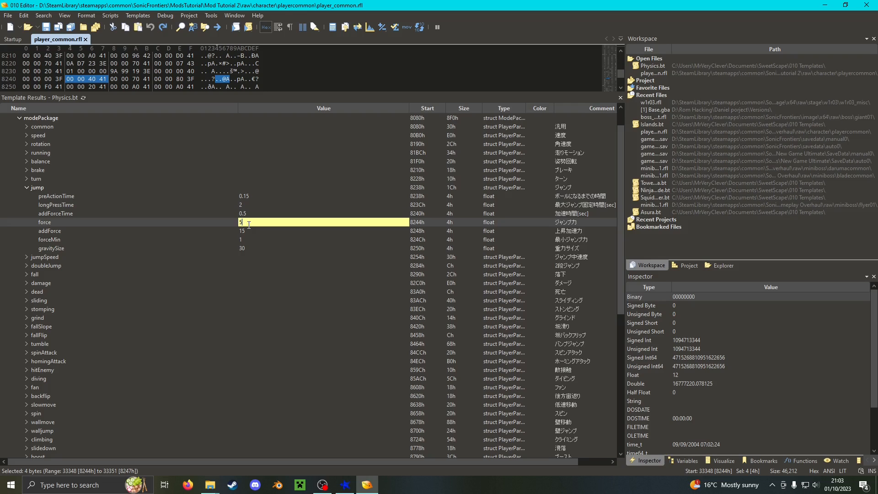
- Set the jump force value to 50 in the template results
type("50")
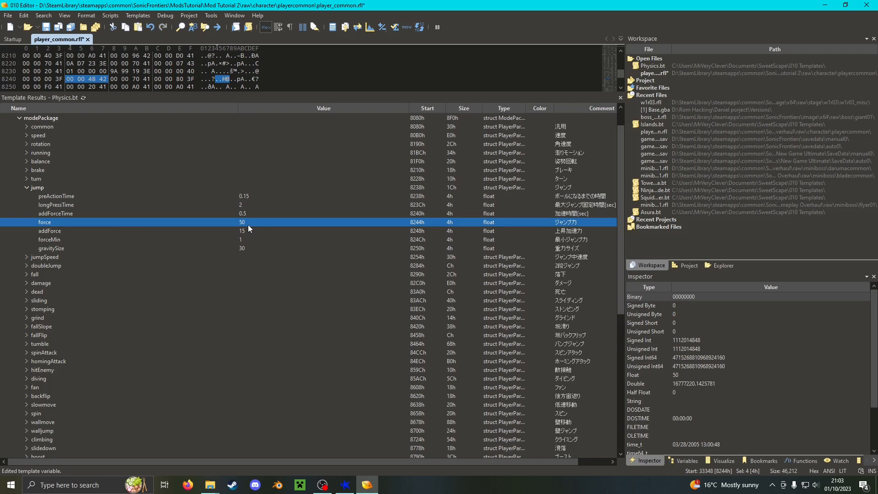
left_click(26, 186)
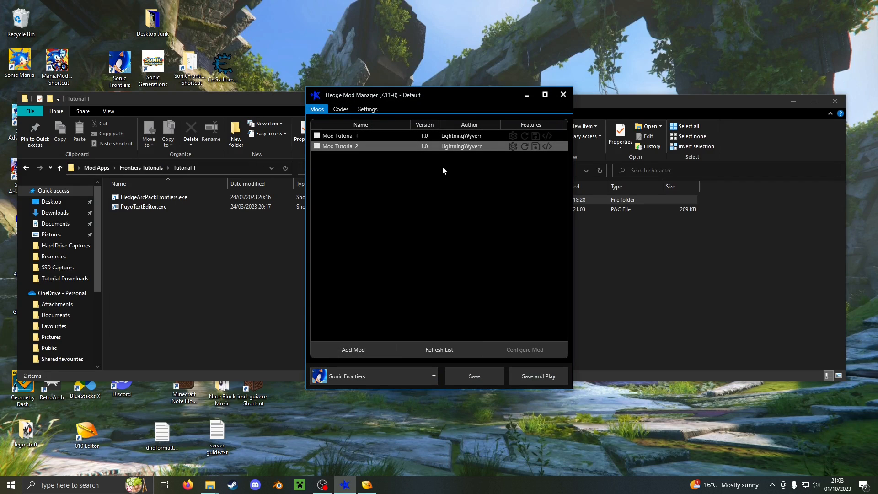
- Enable Mod Tutorial 2 in Hedge Mod Manager and Save and Play to launch Sonic Frontiers
left_click(317, 147)
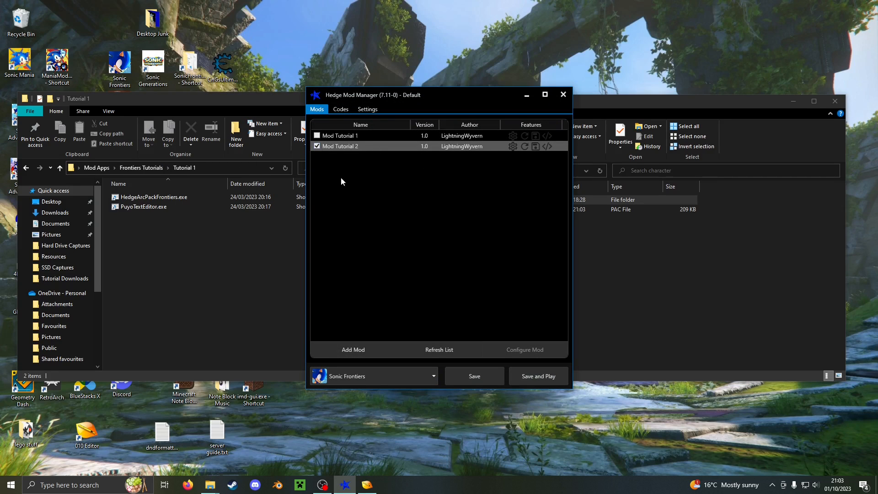
left_click(538, 376)
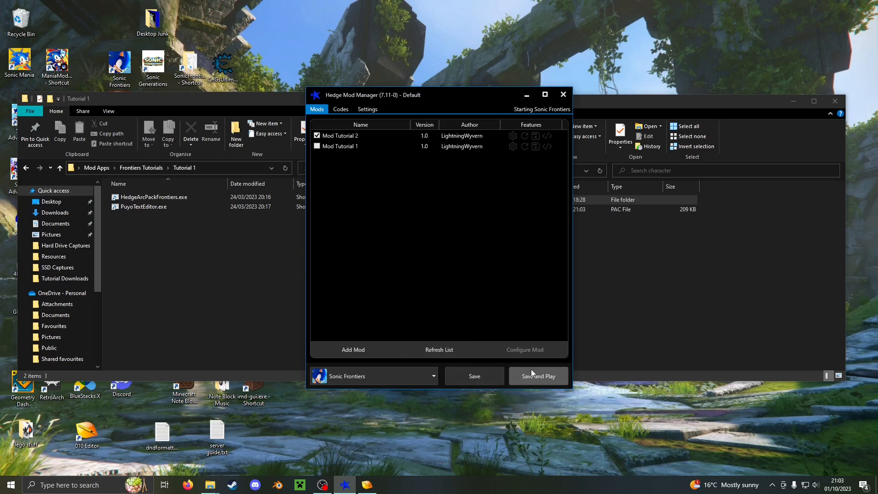
left_click(537, 376)
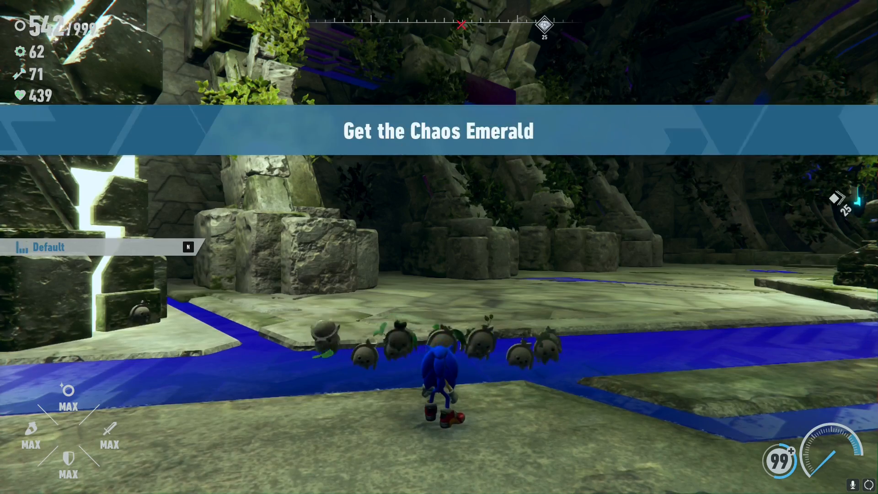